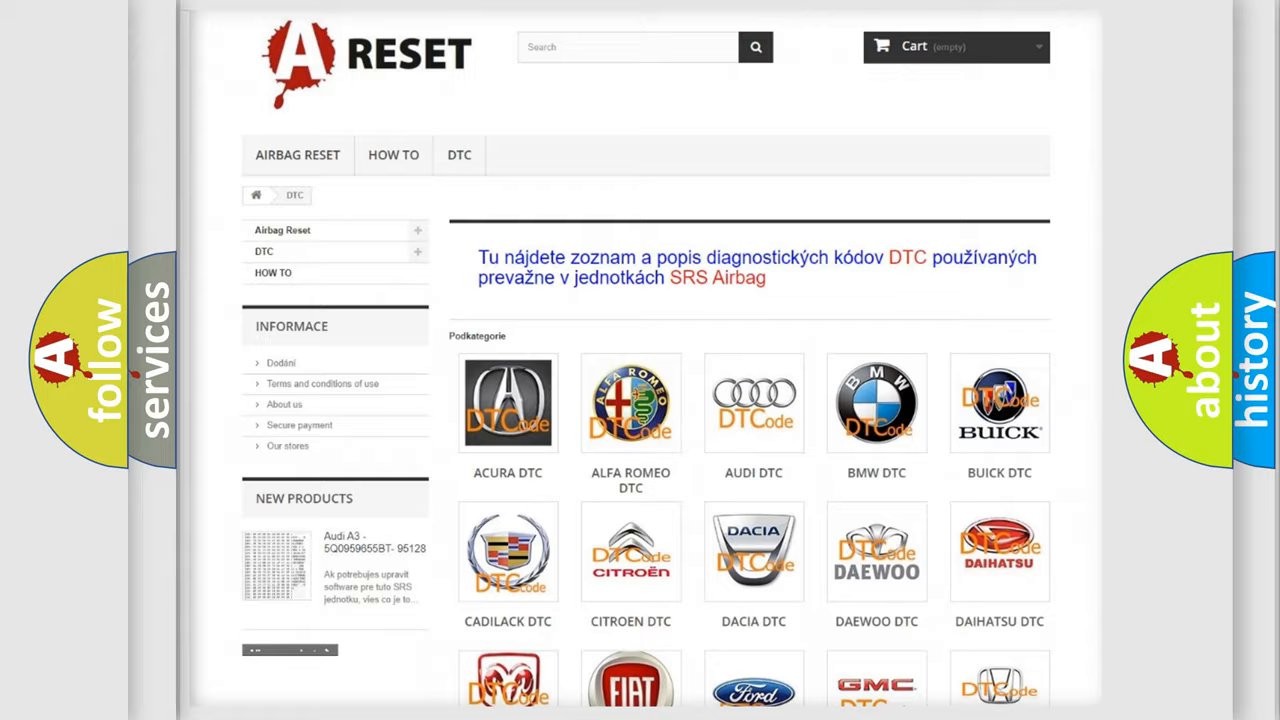
Scroll down the DTC subcategories and open the CHRYSLER DTC tile.
scroll(down, 3)
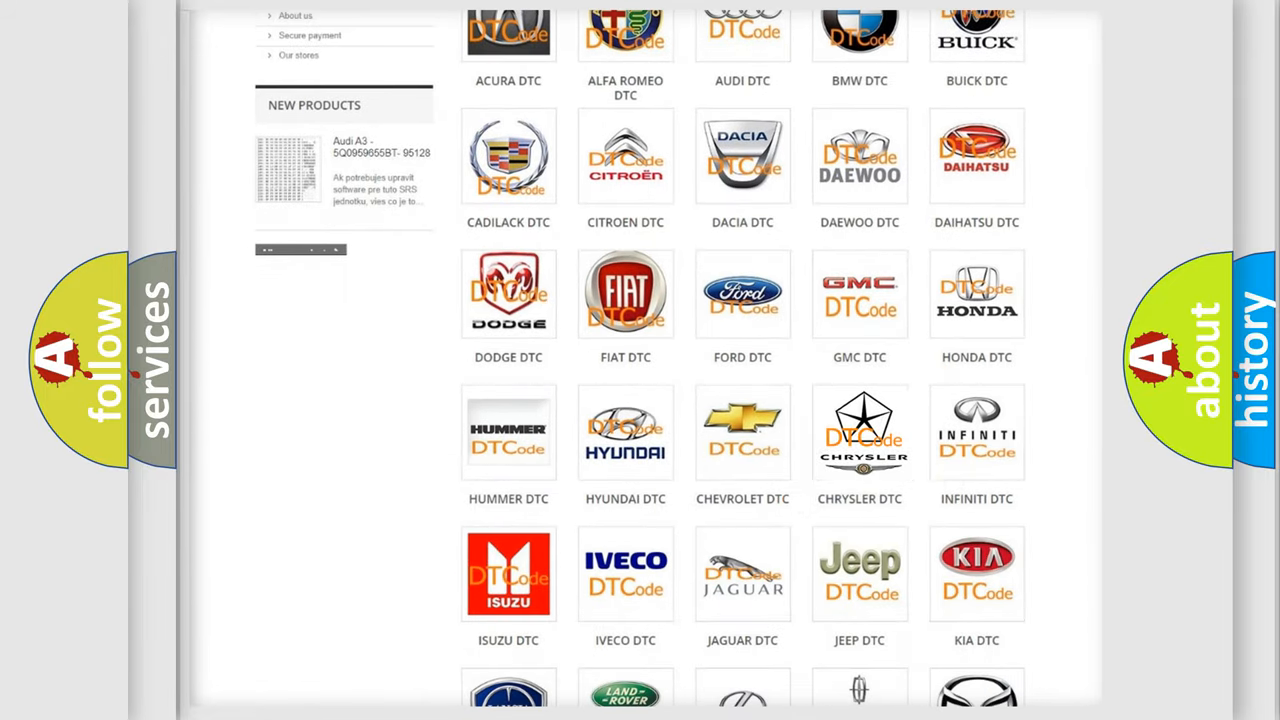
click(859, 432)
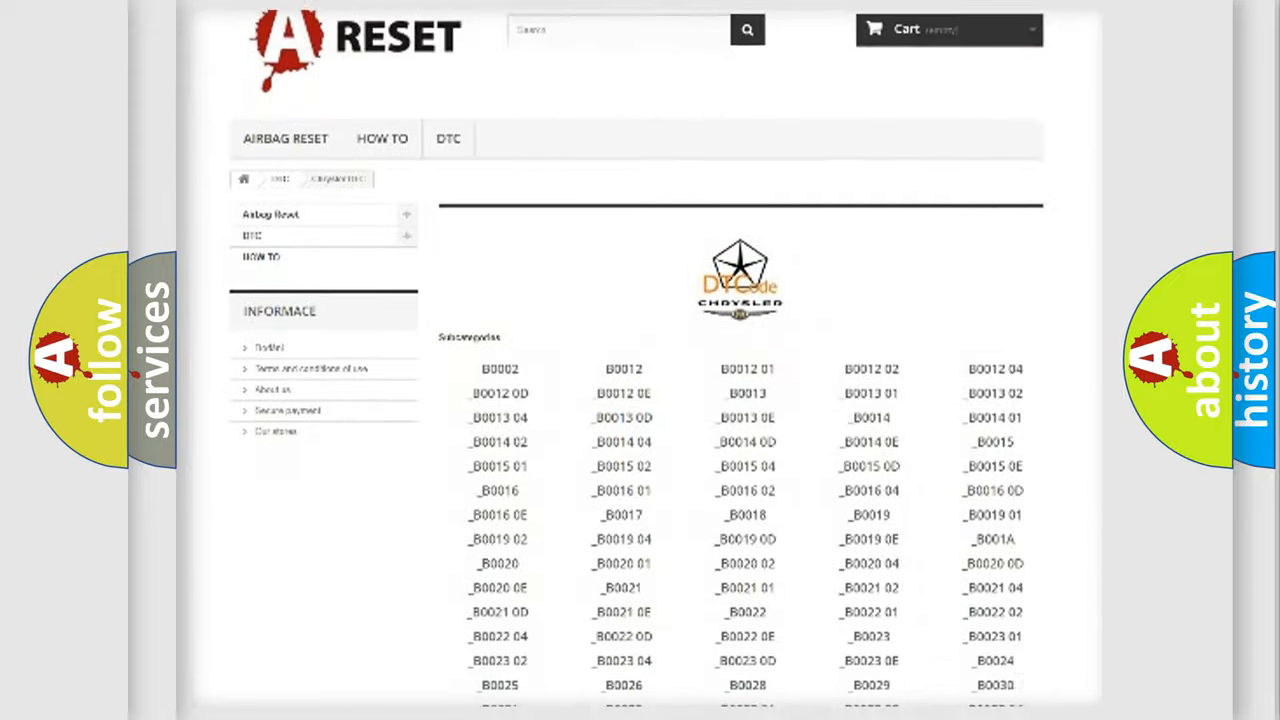